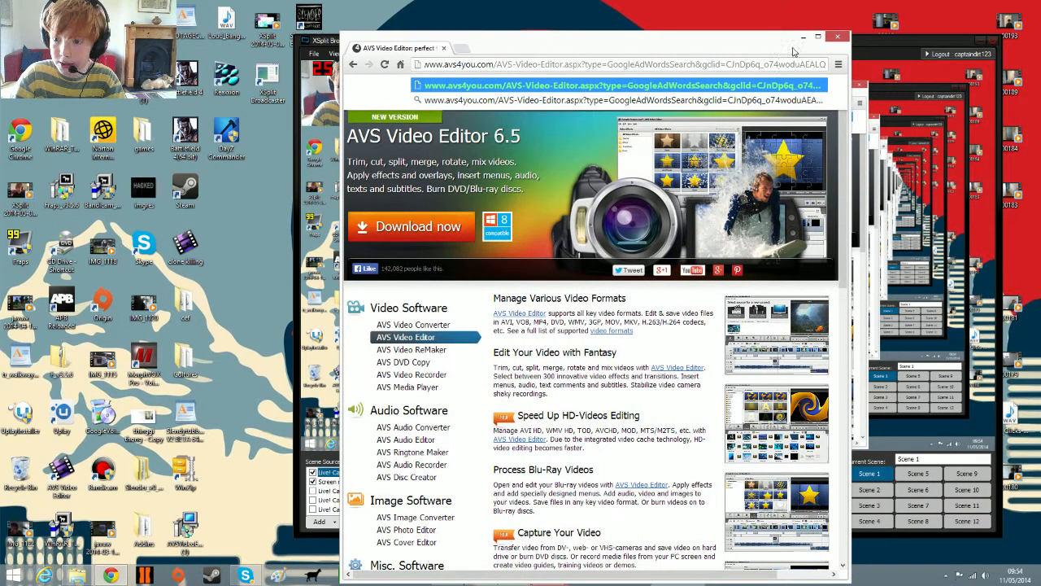
- Minimize Chrome and the XSplit window so the desktop wallpaper and icons are visible
left_click(817, 36)
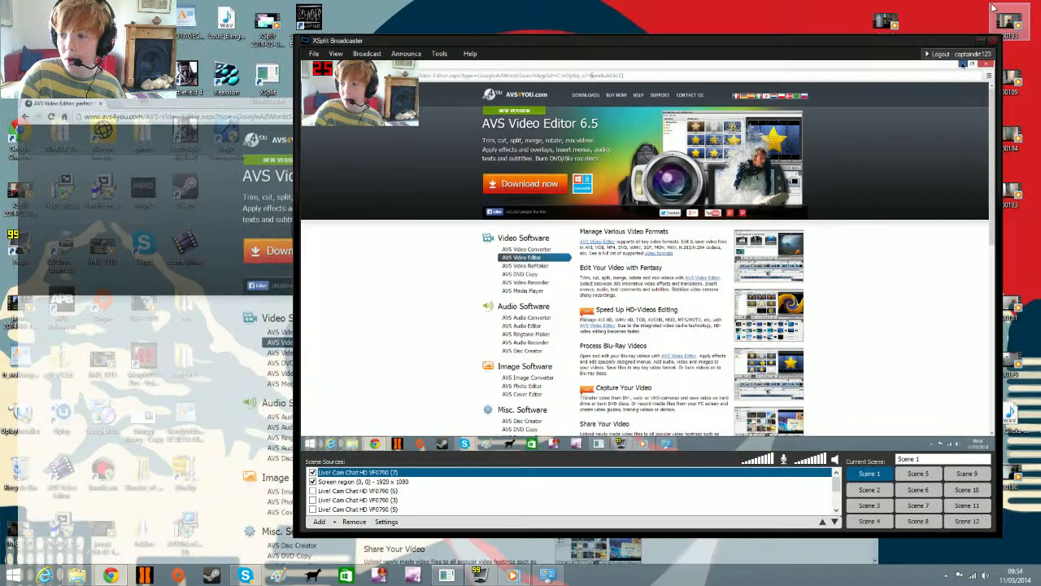
left_click(964, 65)
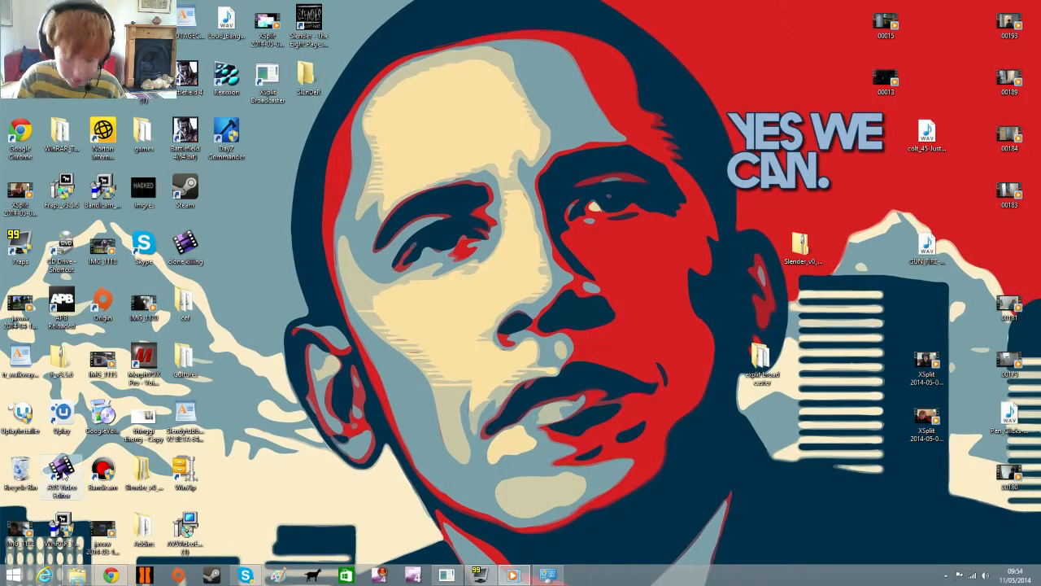
- Launch AVS Video Editor from its desktop shortcut
double_click(62, 472)
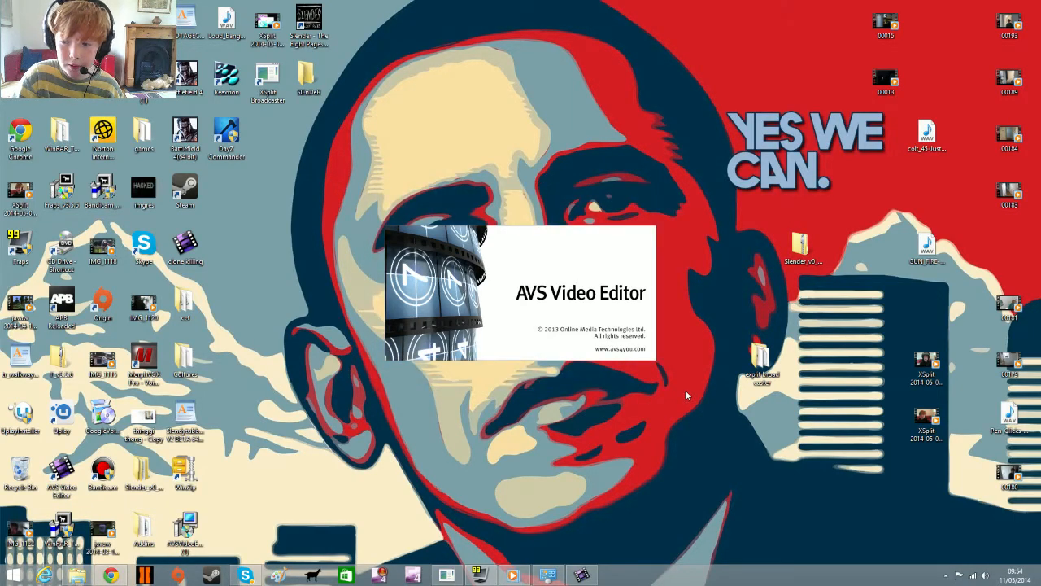
mouse_move(284, 273)
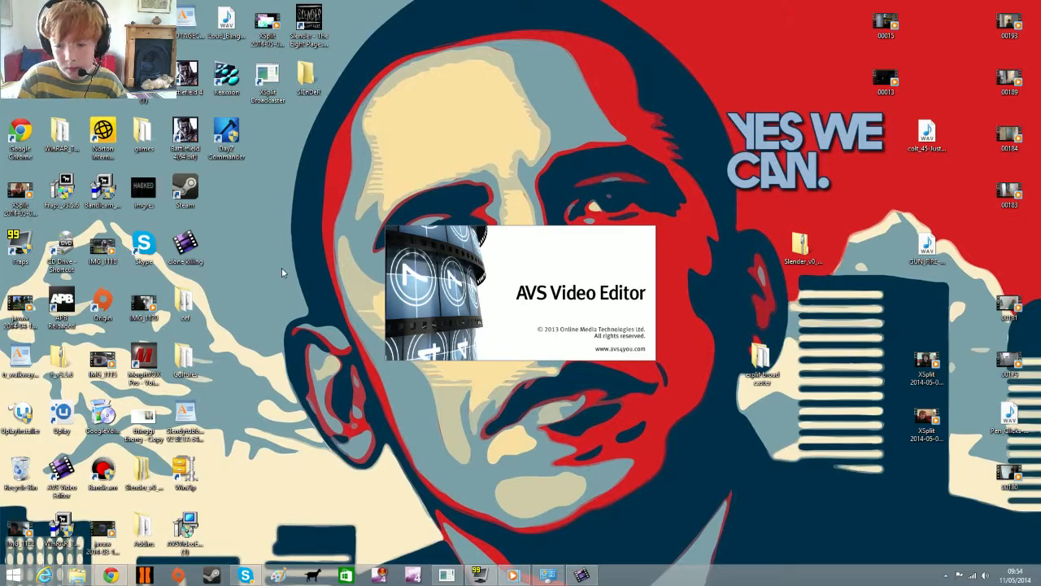
mouse_move(352, 247)
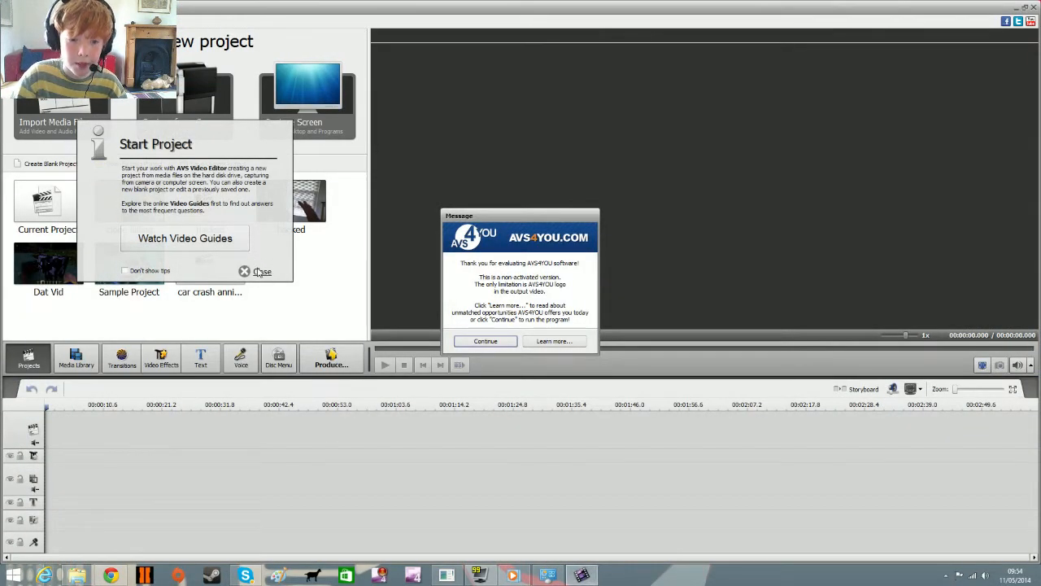
- Continue past the evaluation notice and close the Start Project tips
left_click(485, 342)
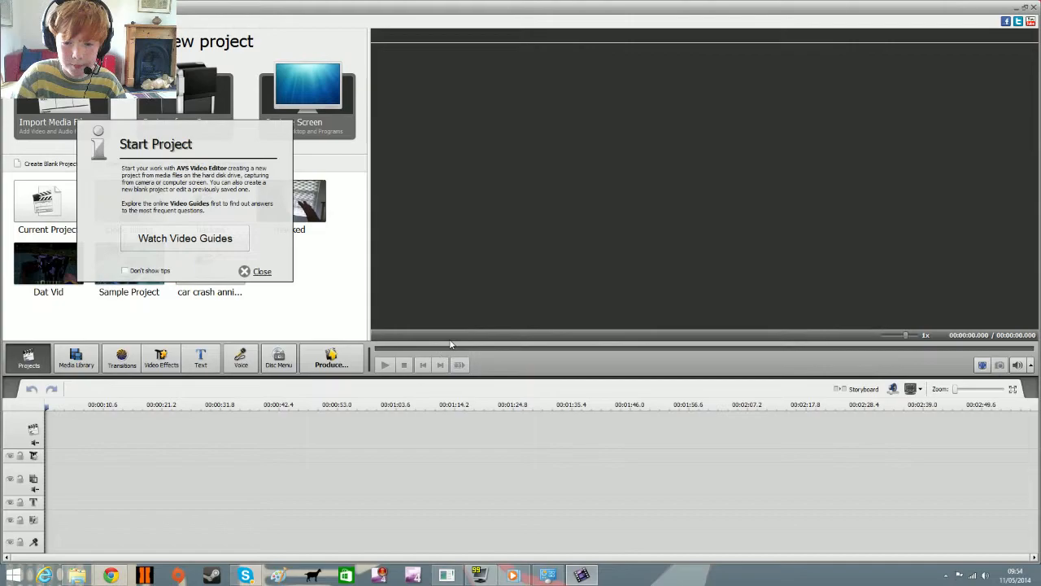
left_click(262, 270)
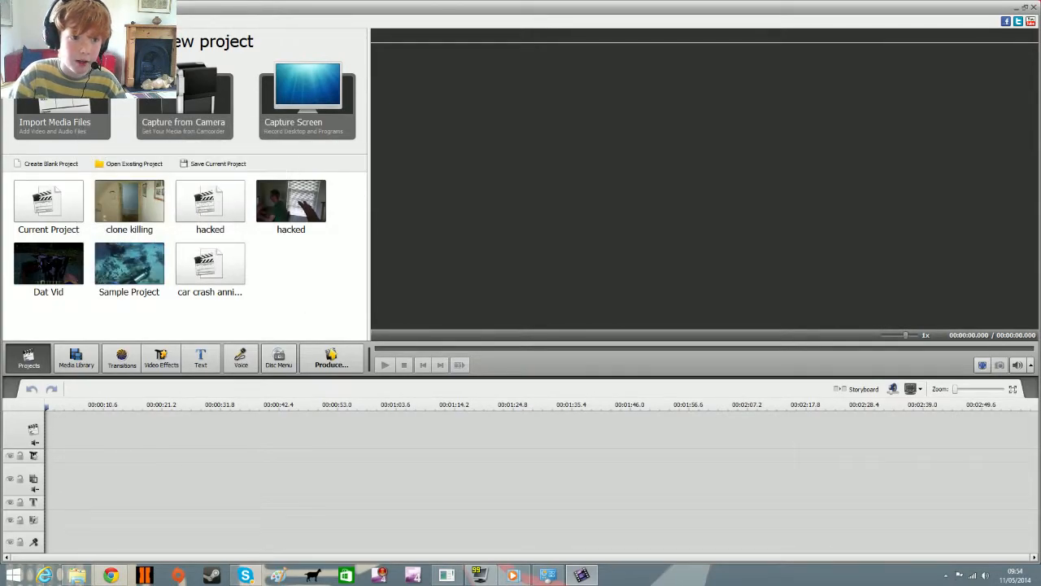